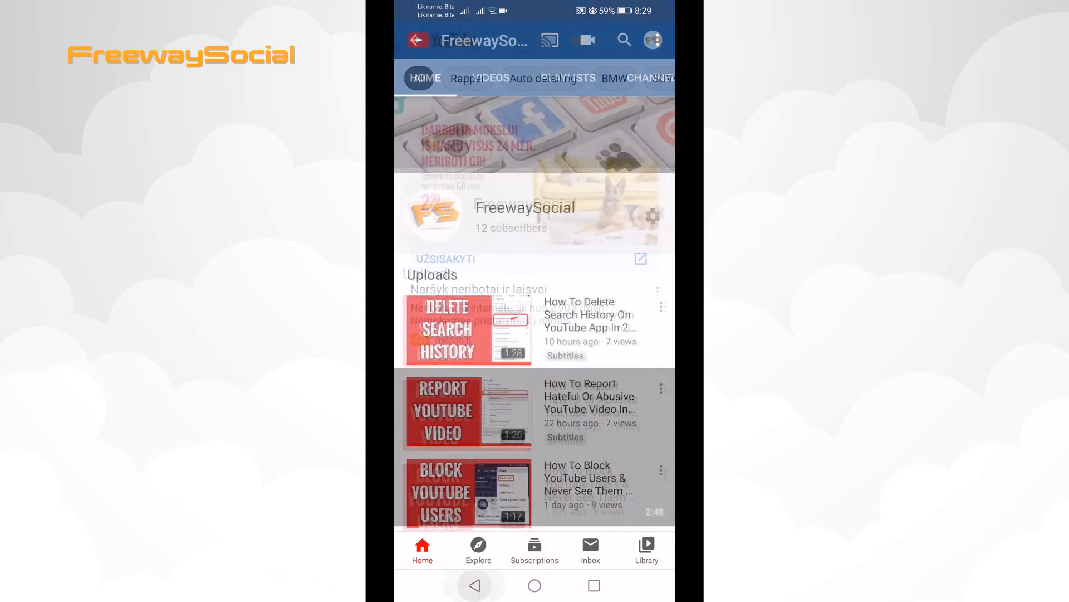
Leave the FreewaySocial channel page and return to the YouTube Home feed
left_click(415, 40)
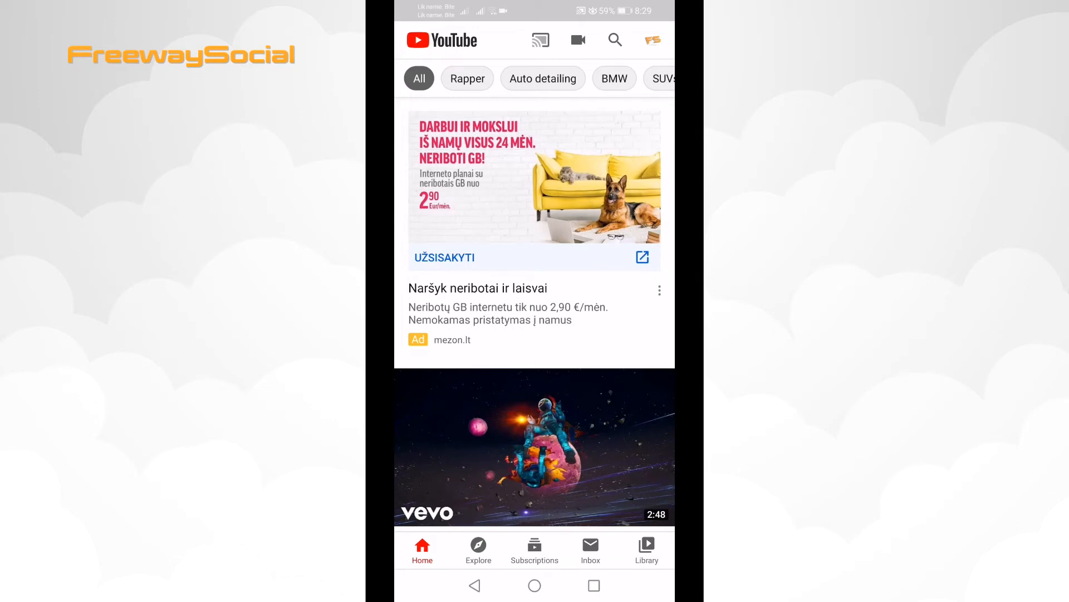
Reach the Settings list from the profile avatar's account menu
left_click(652, 40)
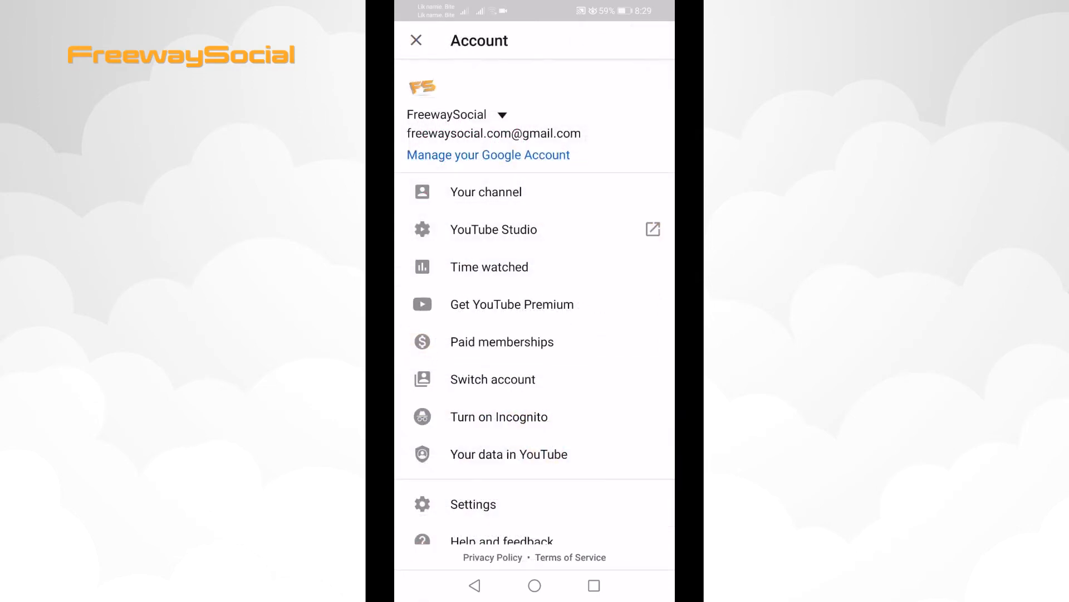
scroll("up", 3)
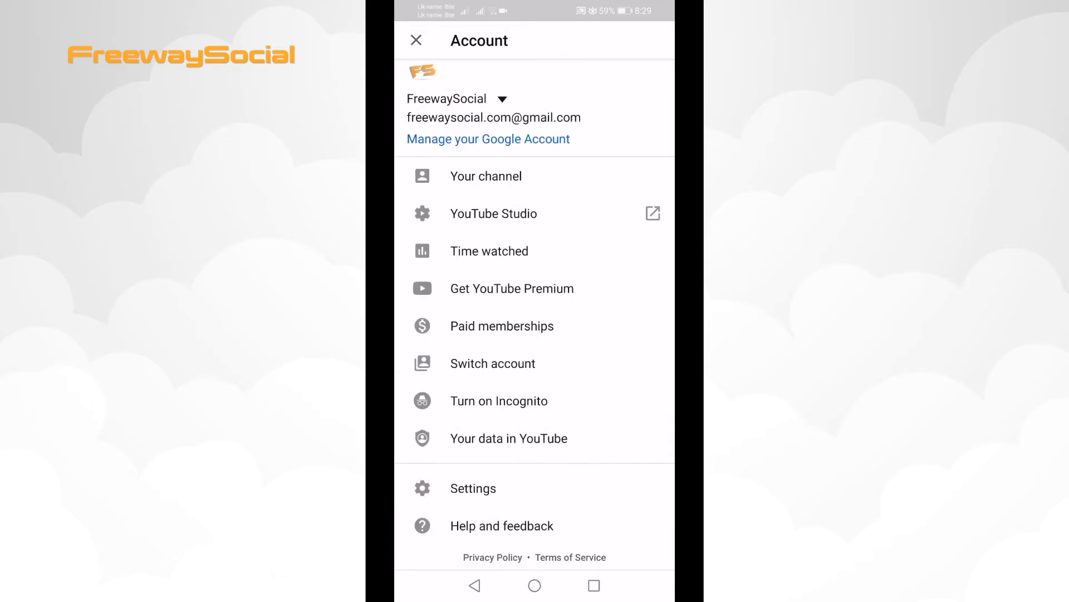
left_click(473, 488)
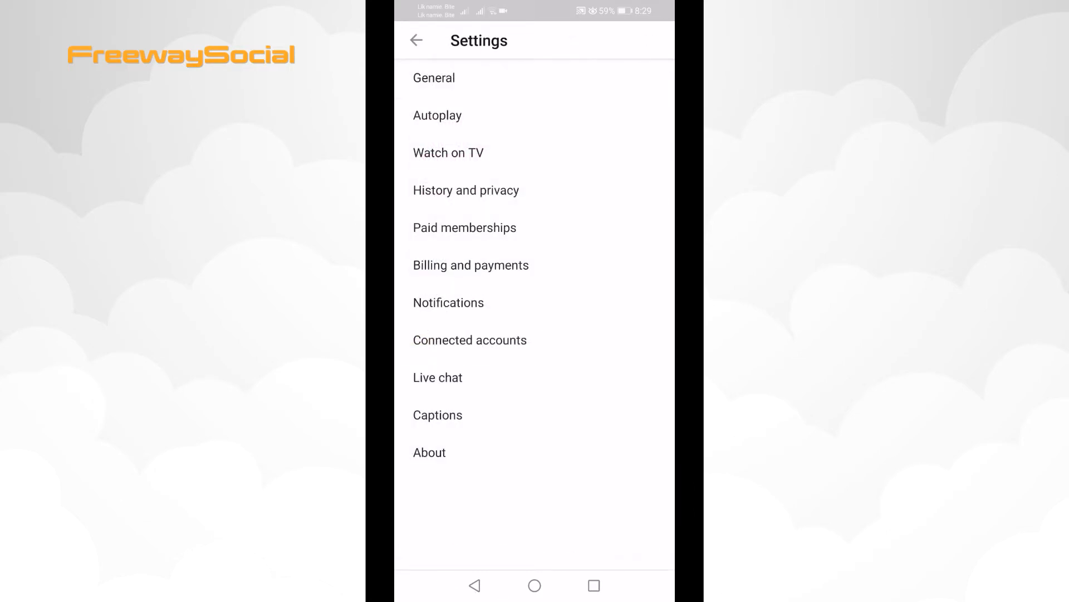
Switch off the 'Autoplay next video' toggle in the Autoplay settings
left_click(437, 114)
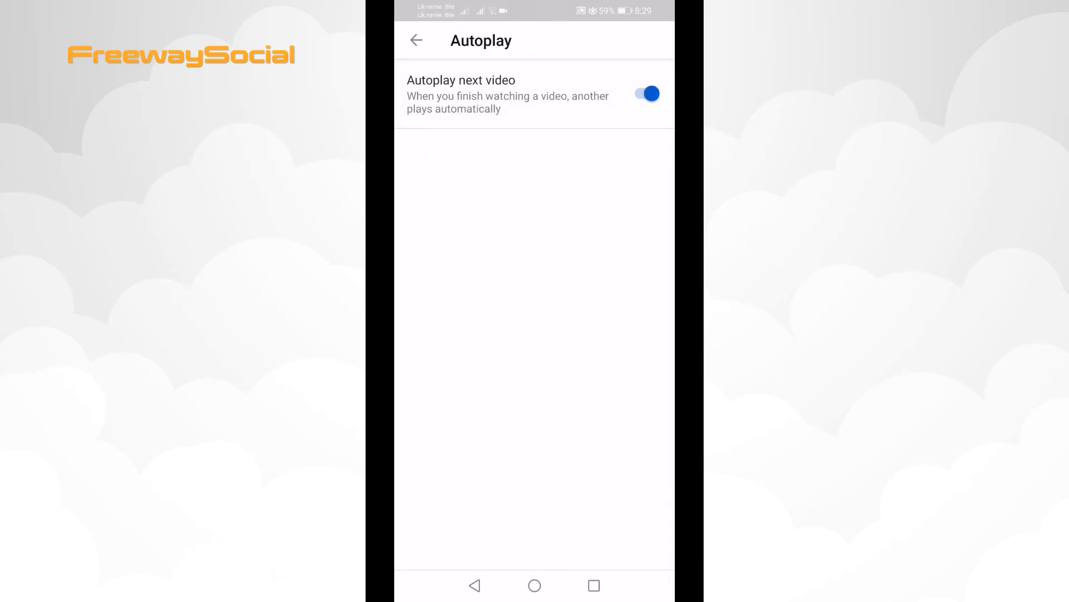
left_click(644, 94)
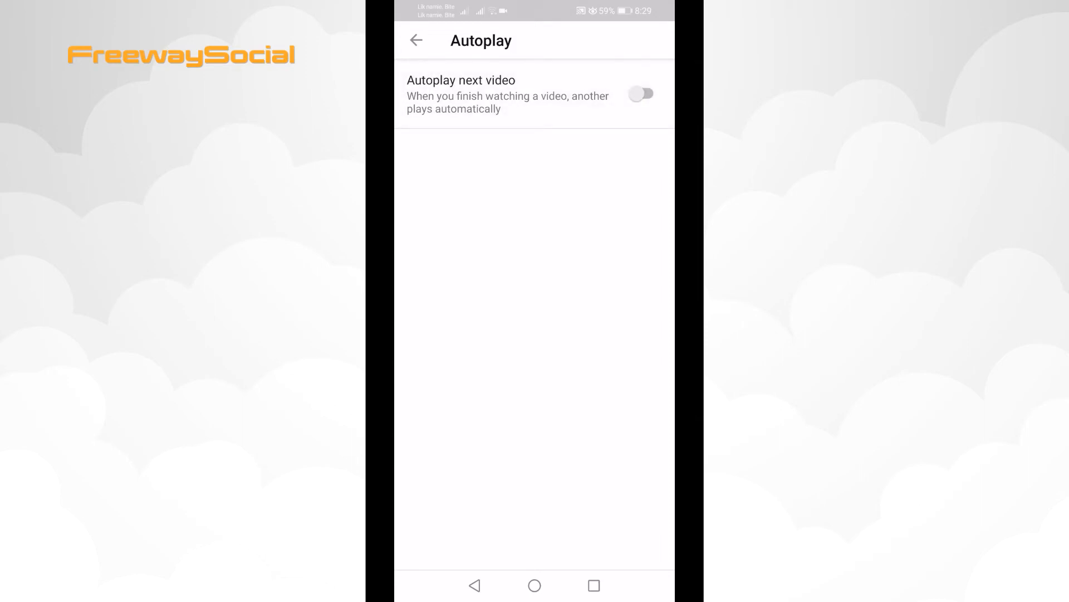